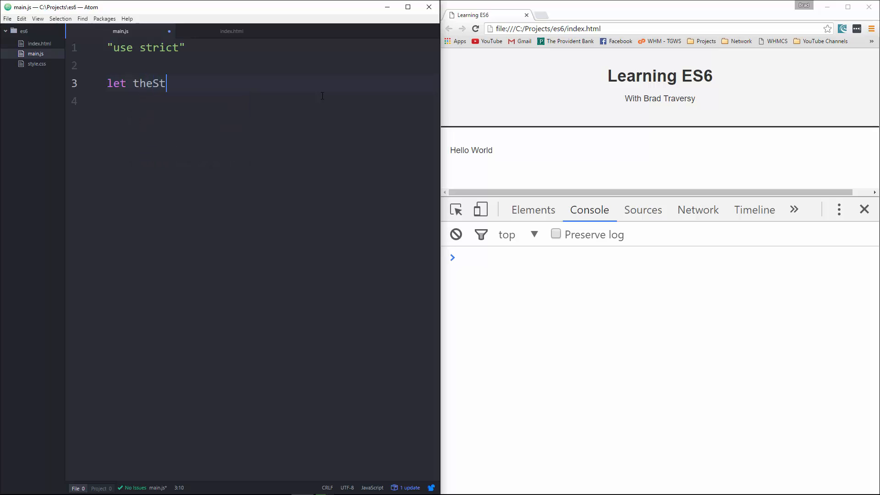
type("ring =")
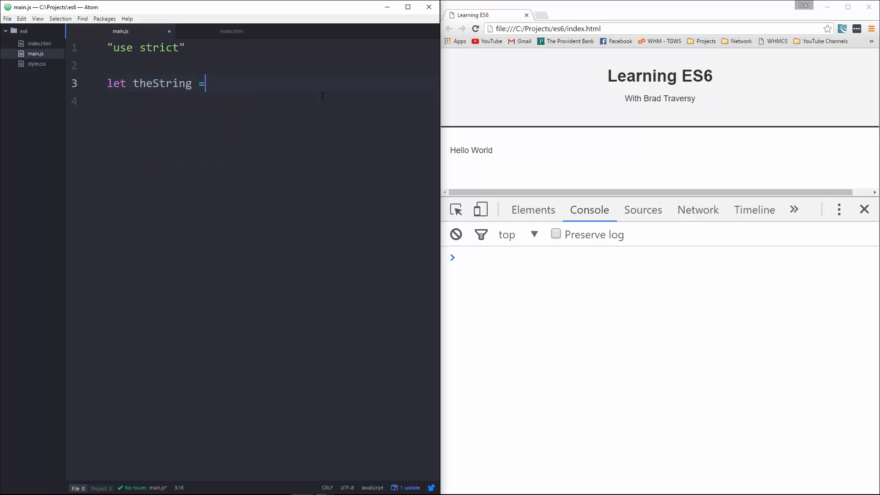
type("'Hello,';")
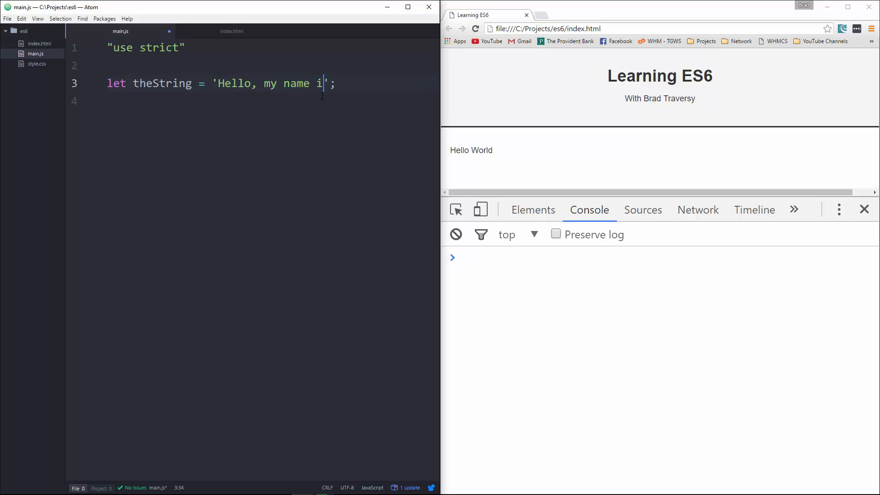
type("s Brad and I love")
type("console.log(Number.isNaN(1));")
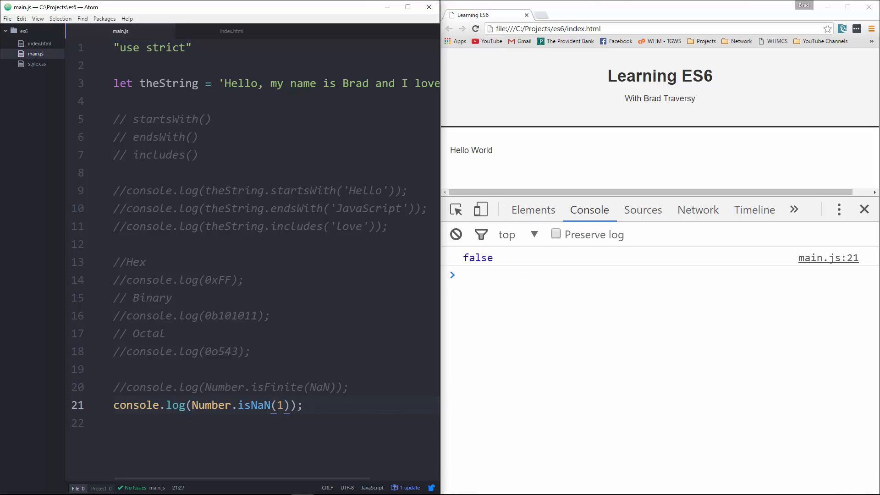
type("'string'")
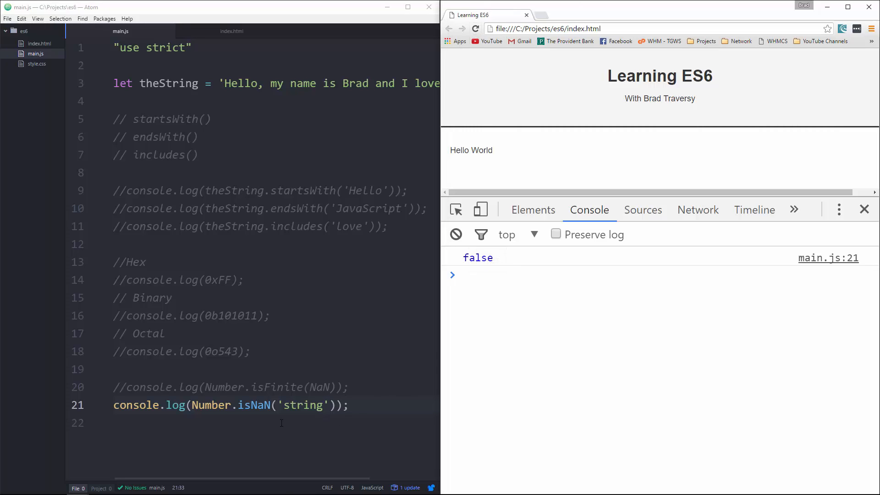
type("console.log(Number.isFinite(NaN));")
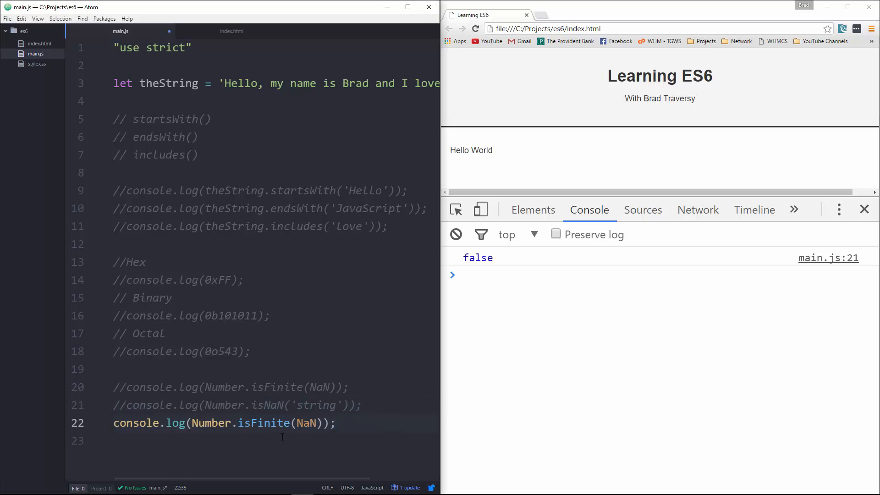